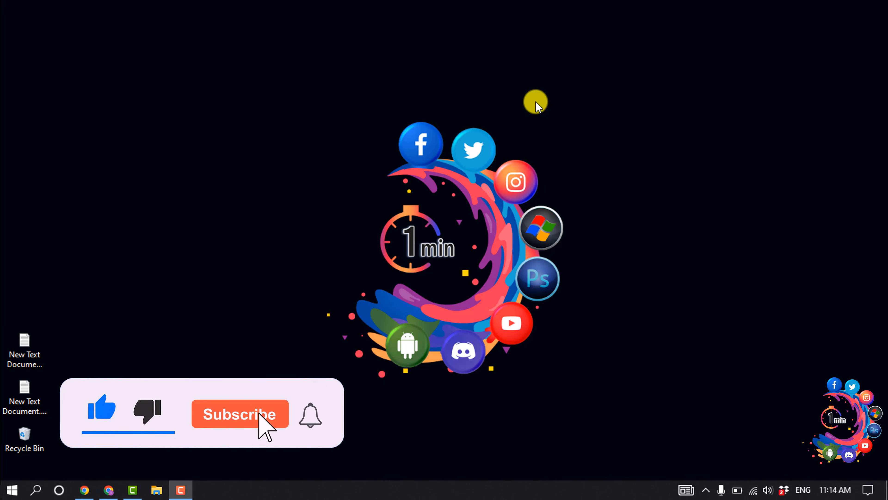
- Switch to the Wix Editor tab showing the site's HOME page
{"action": "left_click", "coordinate": [239, 414]}
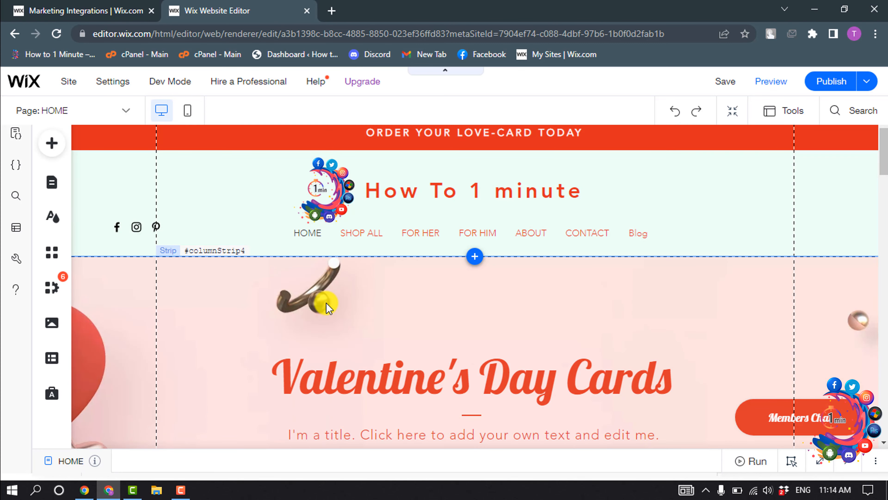
- Add a dark Classic strip from the Add panel, placed directly below the header
{"action": "scroll", "scroll_direction": "down", "scroll_amount": 3}
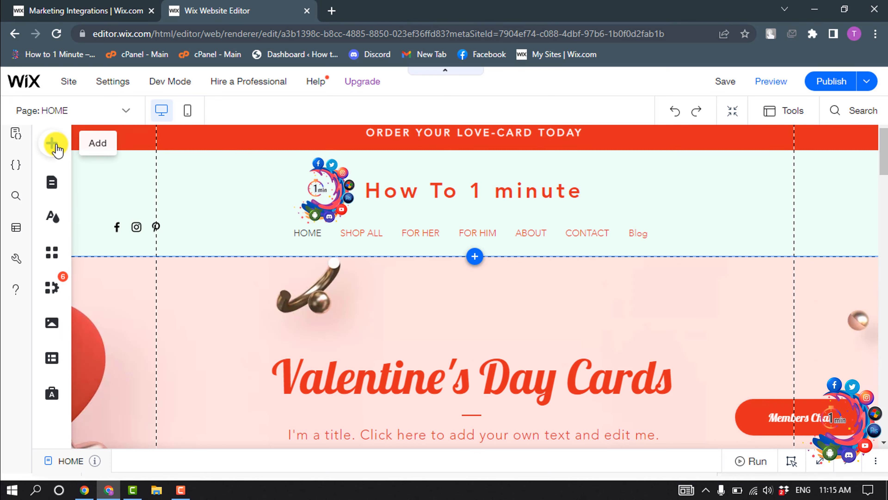
{"action": "left_click", "coordinate": [55, 143]}
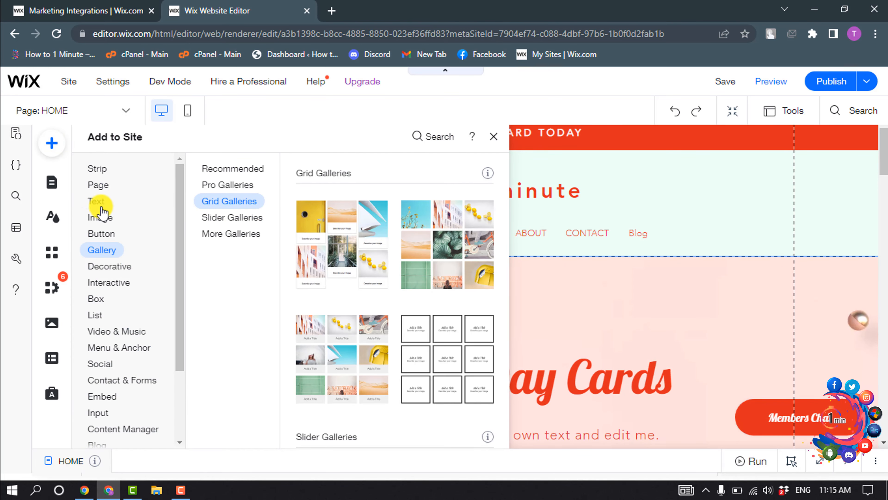
{"action": "left_click", "coordinate": [97, 168]}
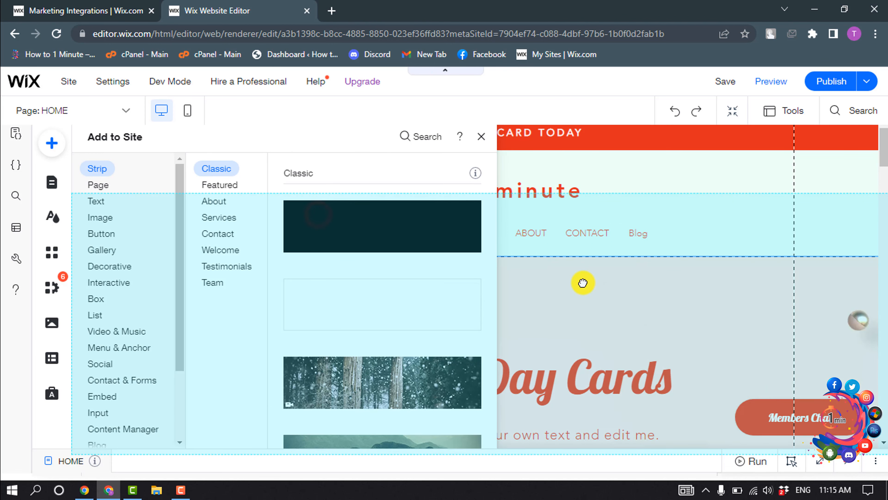
{"action": "left_click", "coordinate": [481, 137]}
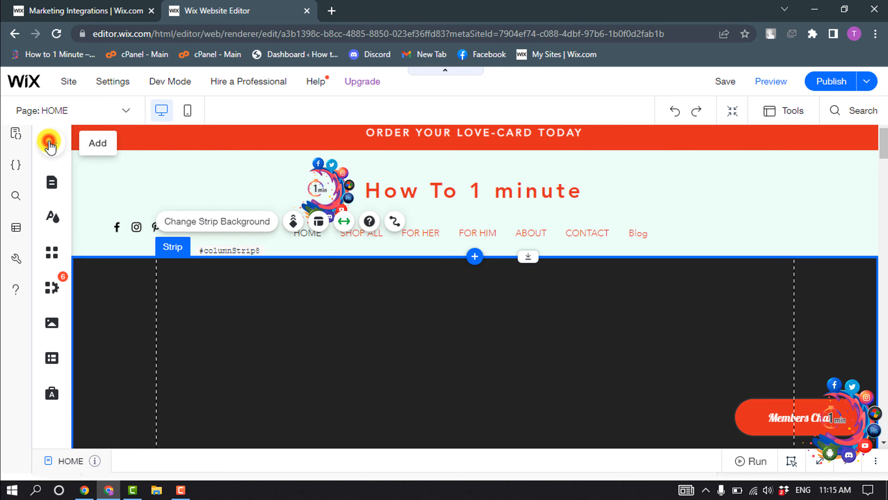
- Add an empty Pro Gallery slider from Add > Gallery into the dark strip
{"action": "left_click", "coordinate": [50, 143]}
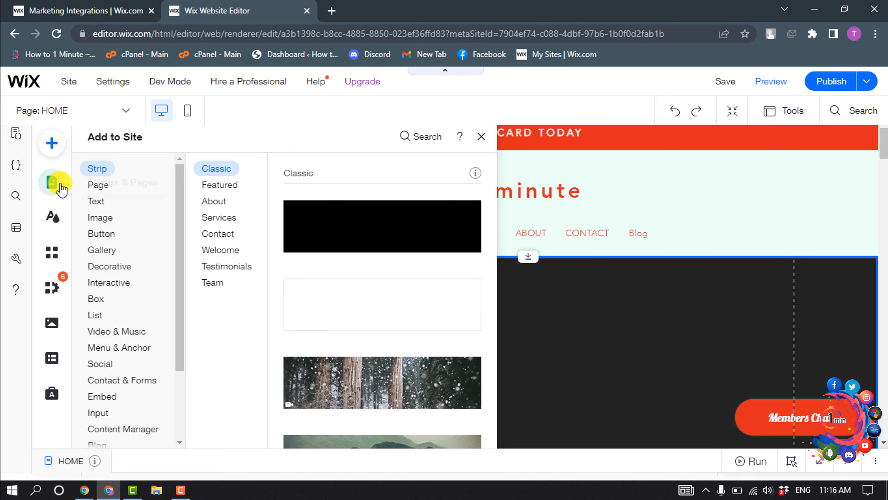
{"action": "left_click", "coordinate": [101, 250]}
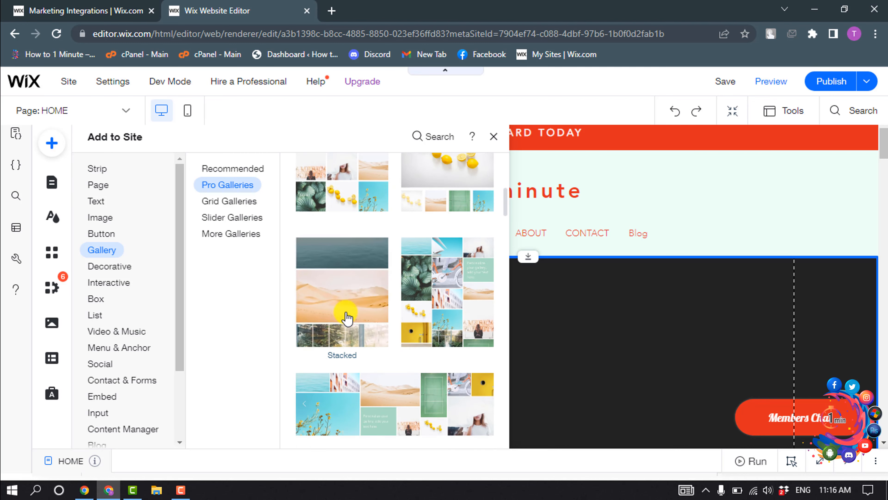
{"action": "left_click", "coordinate": [493, 137]}
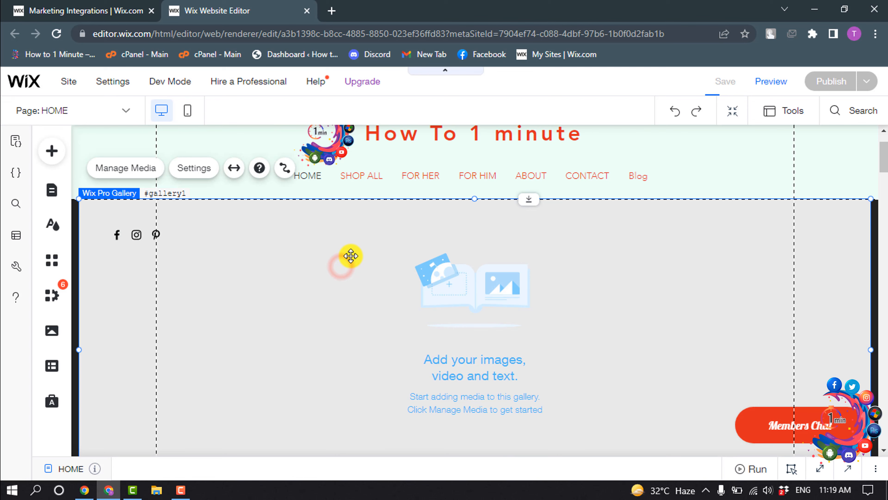
- Keep the sample images in Manage Media, then show the home page in Preview
{"action": "left_click", "coordinate": [125, 167]}
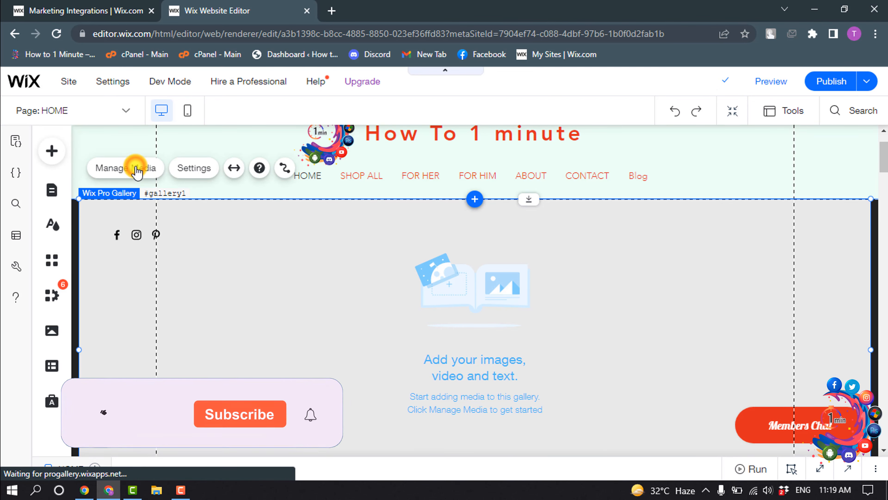
{"action": "left_click", "coordinate": [124, 167]}
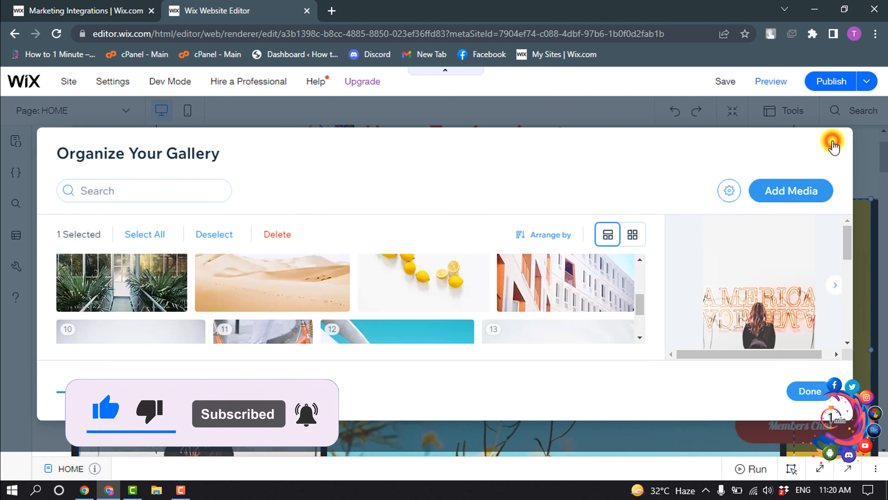
{"action": "left_click", "coordinate": [833, 141]}
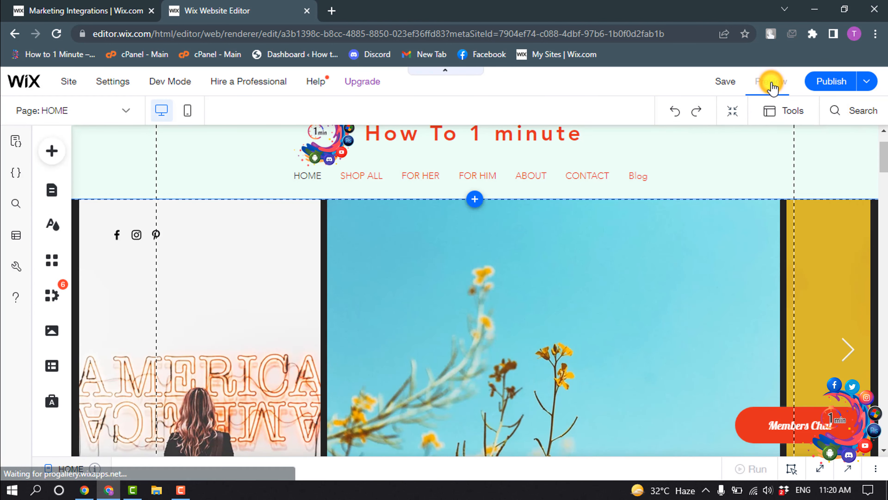
{"action": "left_click", "coordinate": [771, 81]}
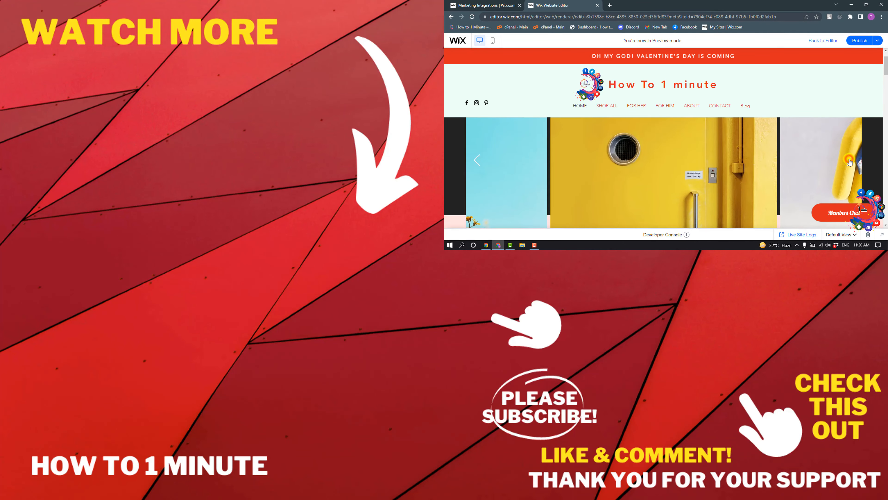